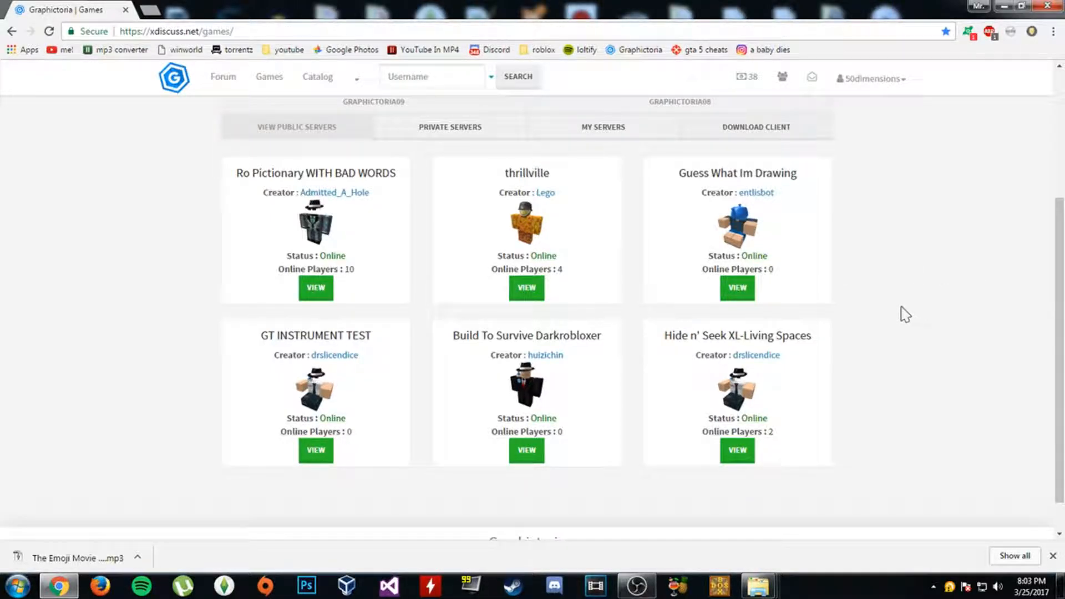
pyautogui.moveTo(394, 398)
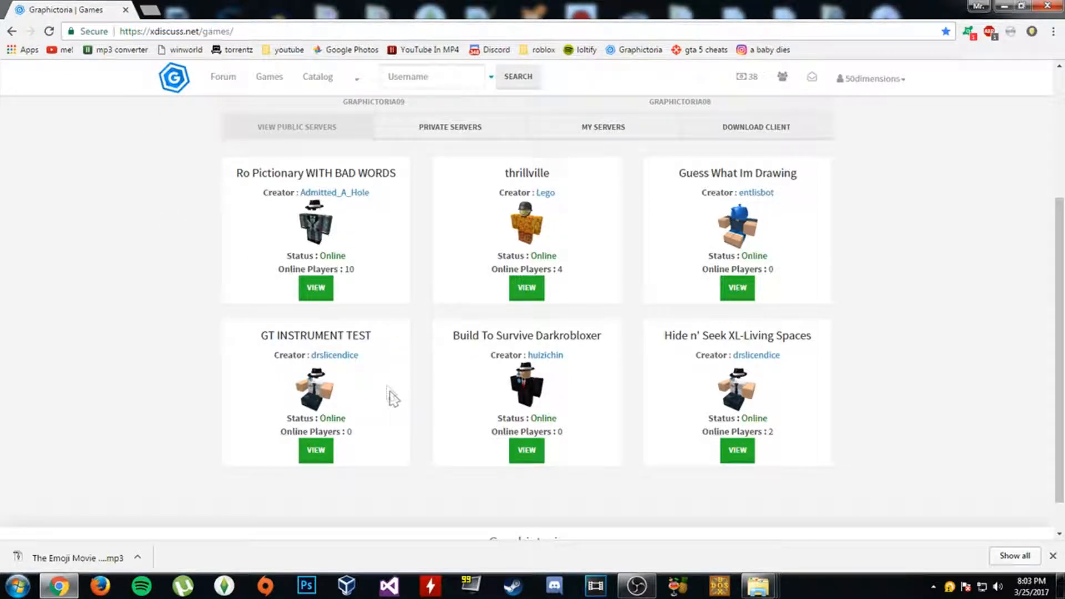
# Step: Select the GT INSTRUMENT TEST title and head to its game page
pyautogui.doubleClick(315, 335)
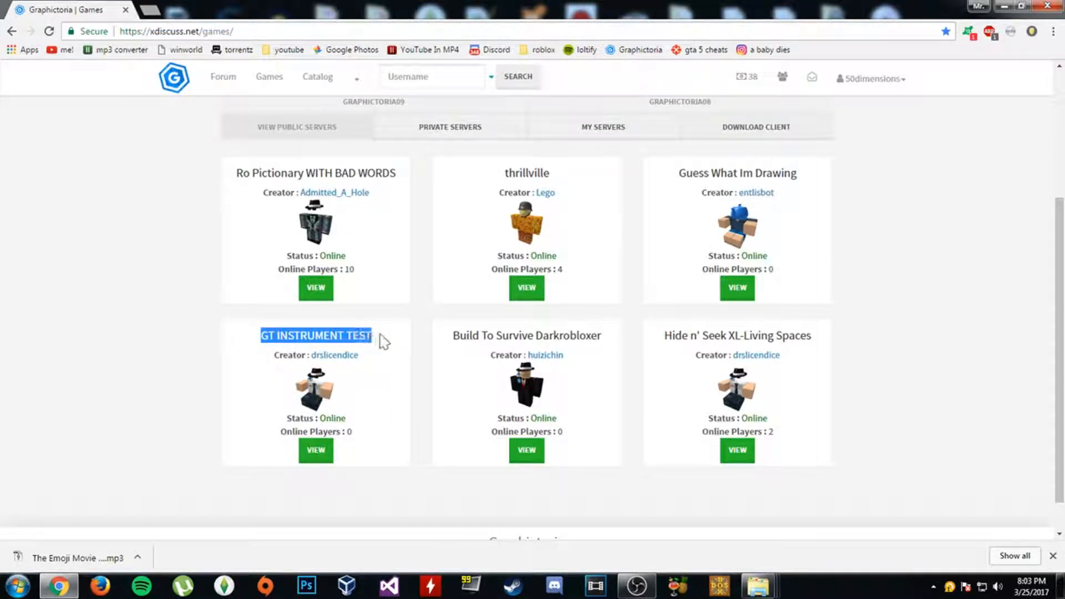
pyautogui.click(315, 335)
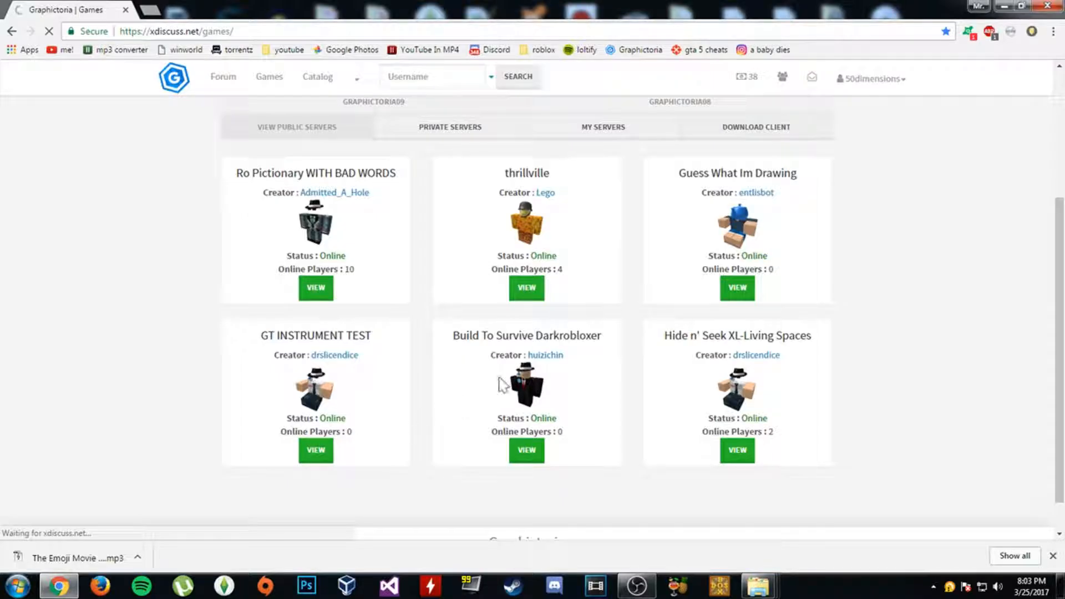
# Step: Launch GT INSTRUMENT TEST and close the launcher after its outdated-version message
pyautogui.click(316, 450)
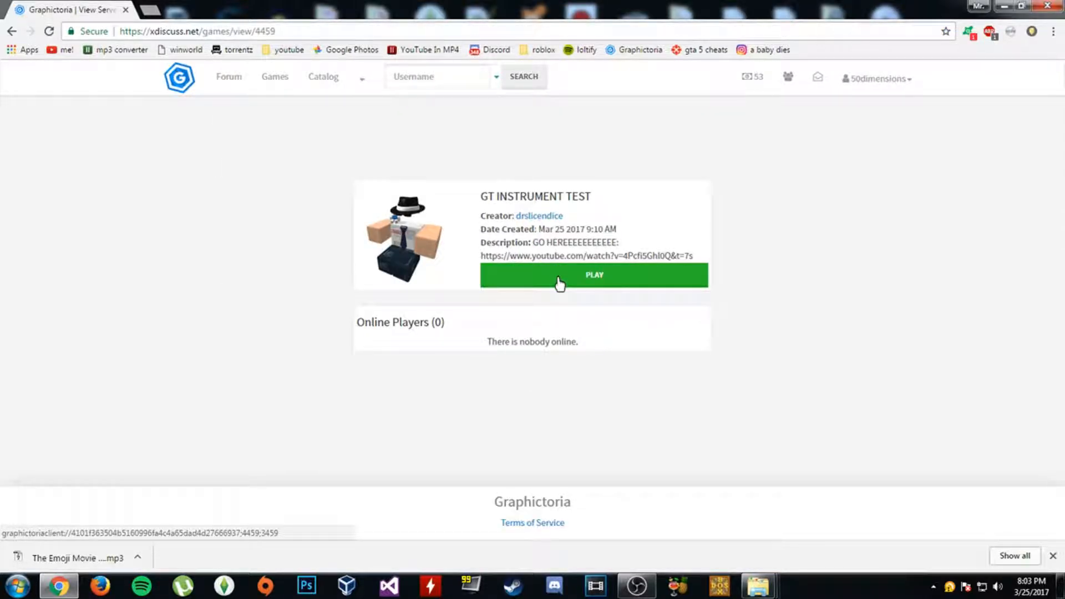
pyautogui.click(593, 275)
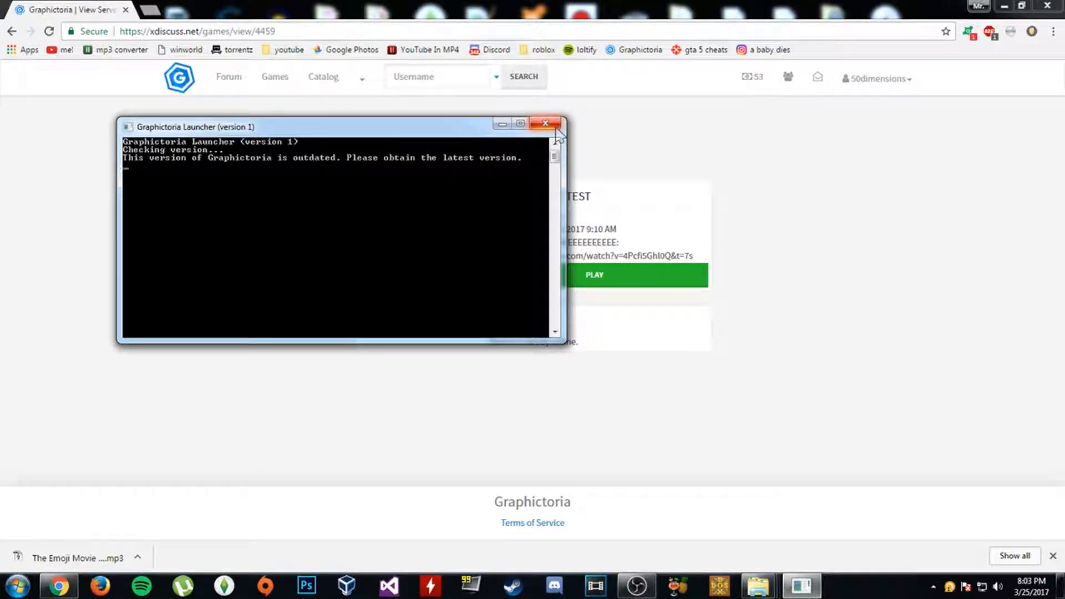
pyautogui.click(545, 123)
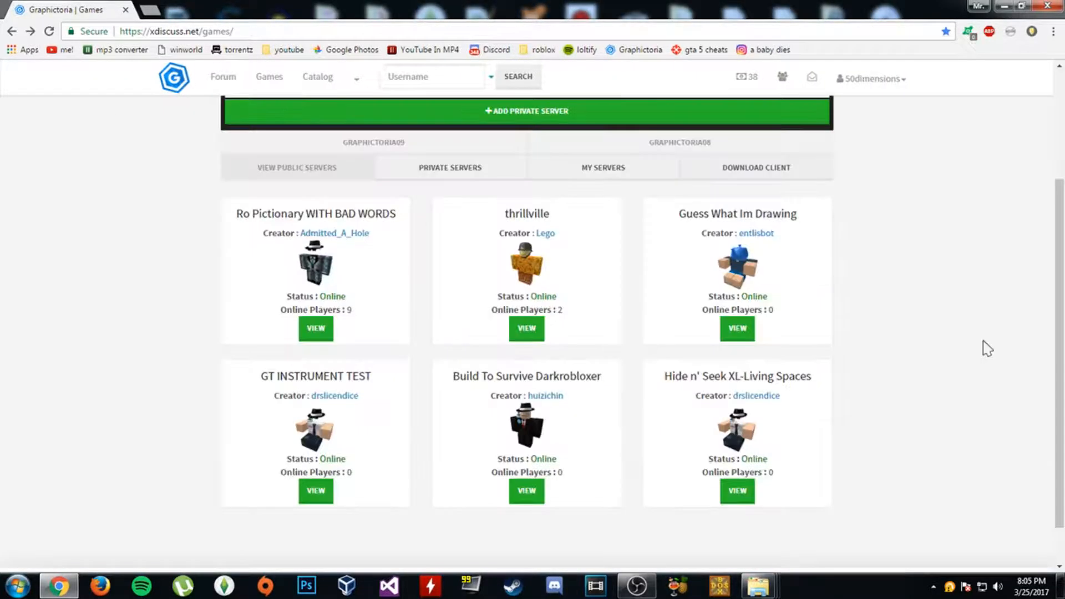
# Step: Reopen the GT INSTRUMENT TEST page and launch it; the Version 3 launcher appears and closes
pyautogui.click(315, 489)
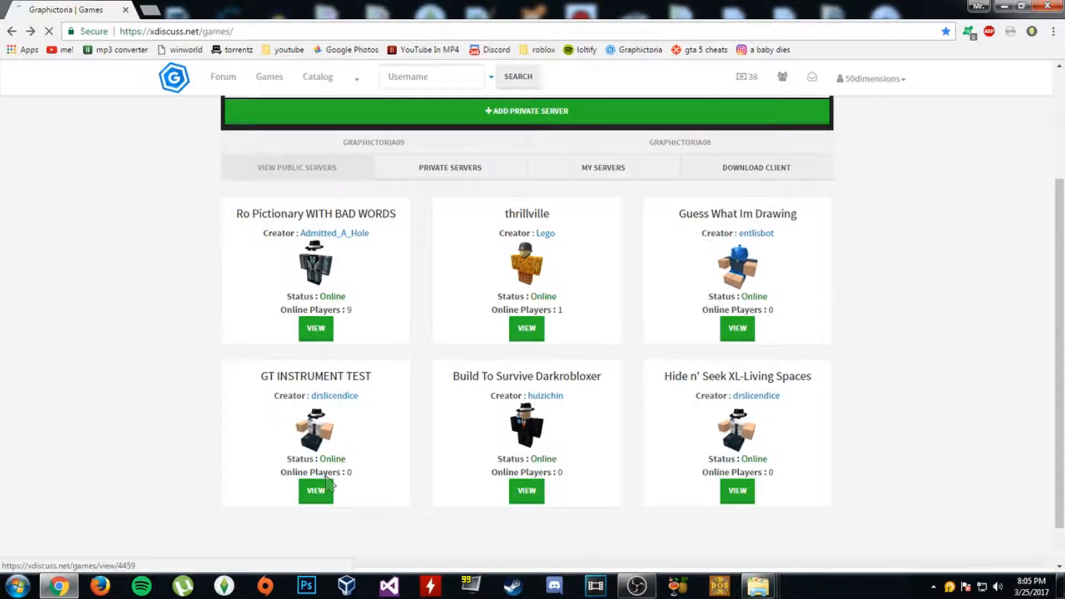
pyautogui.click(315, 490)
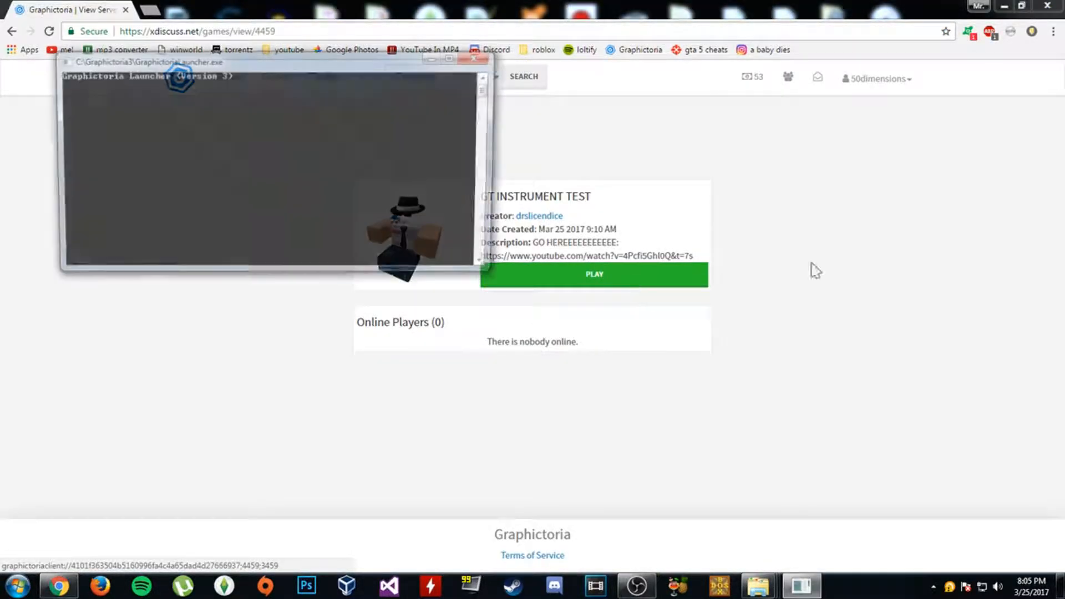
pyautogui.click(476, 59)
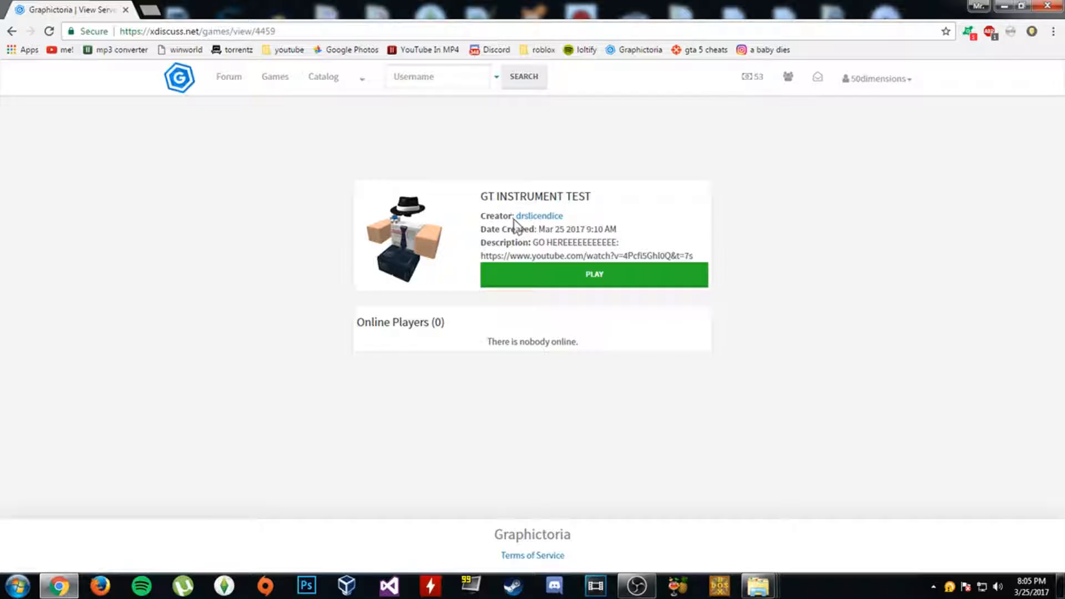
pyautogui.click(594, 274)
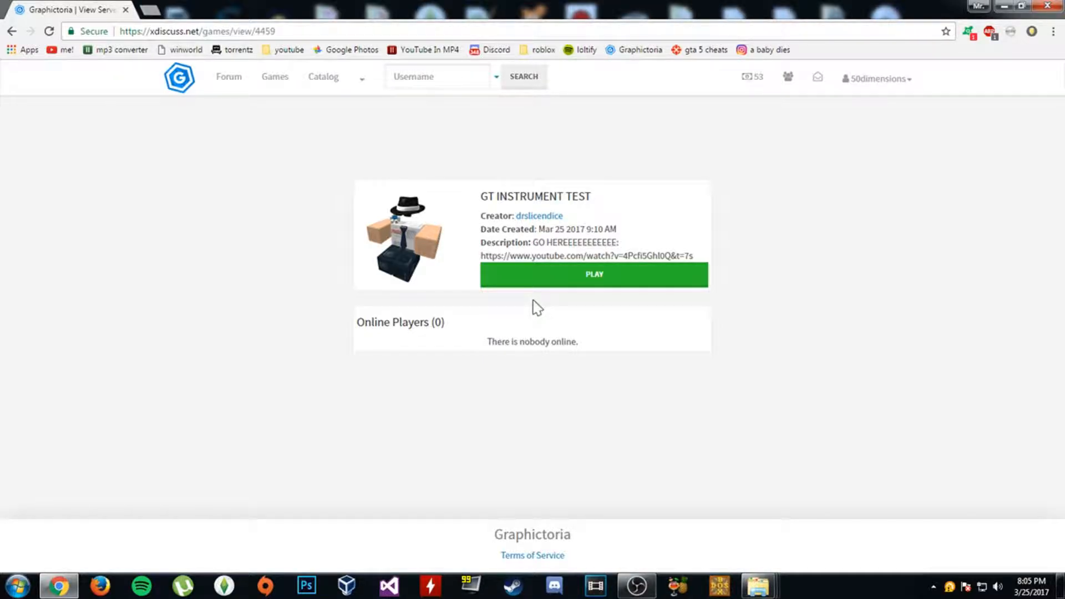
pyautogui.rightClick(759, 586)
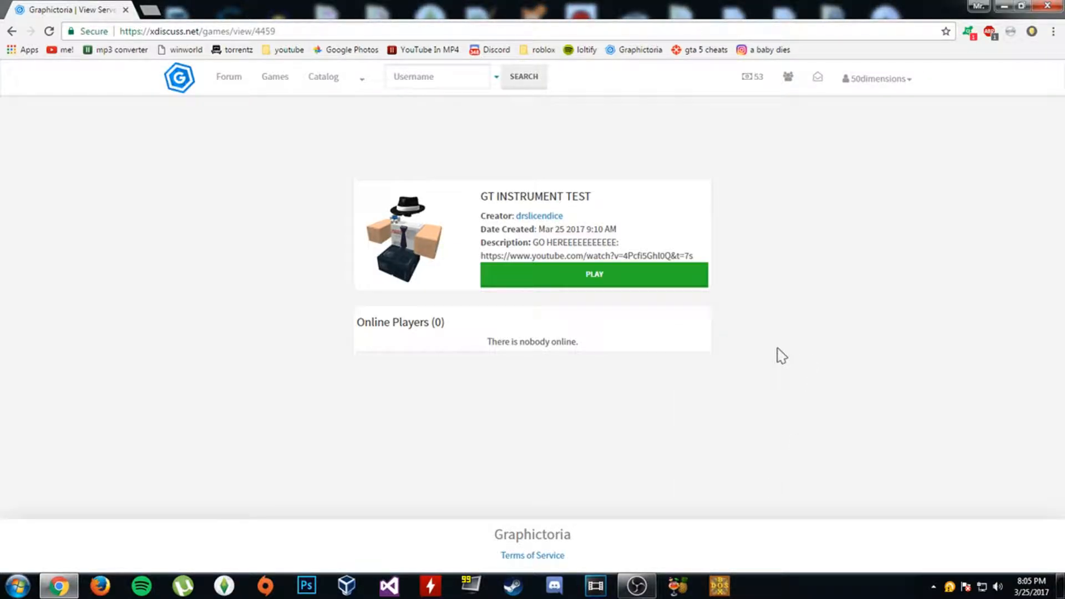
pyautogui.moveTo(739, 323)
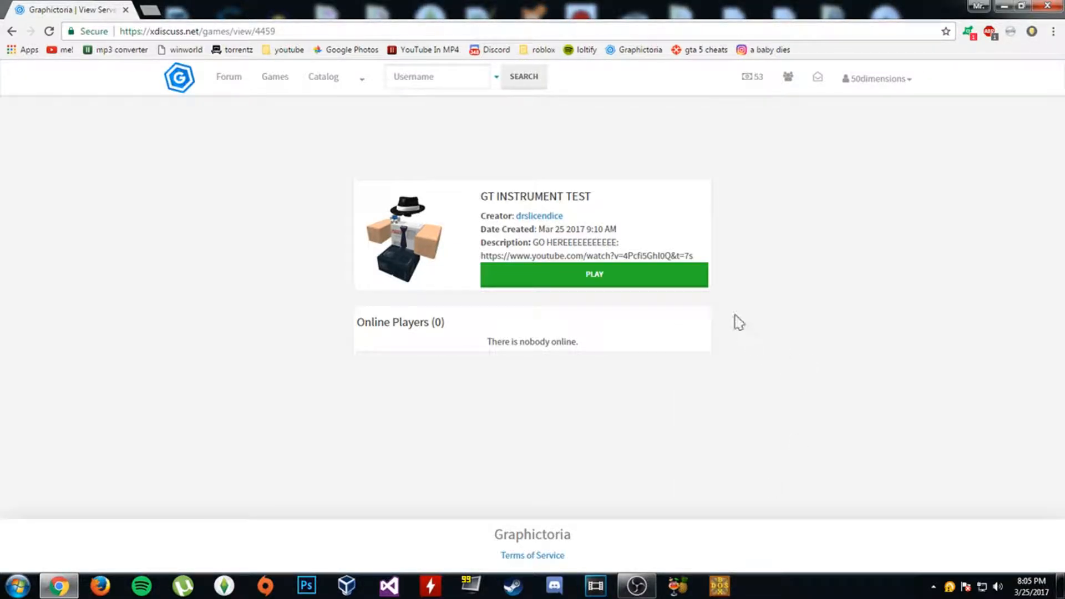
# Step: Launch GT INSTRUMENT TEST again; GraphictoriaLauncher.exe opens and crashes
pyautogui.click(593, 274)
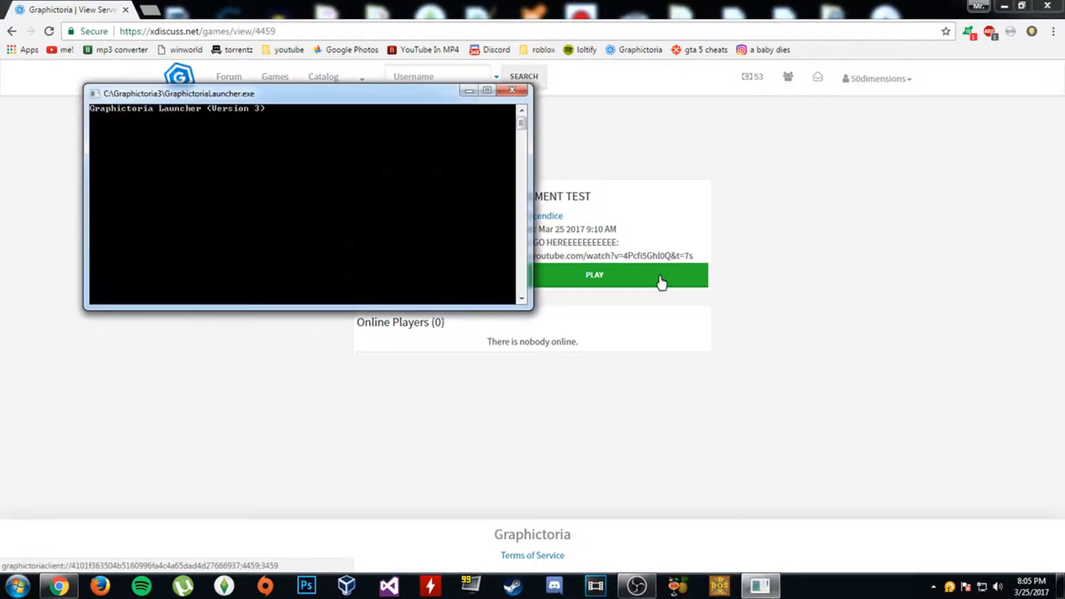
pyautogui.click(513, 90)
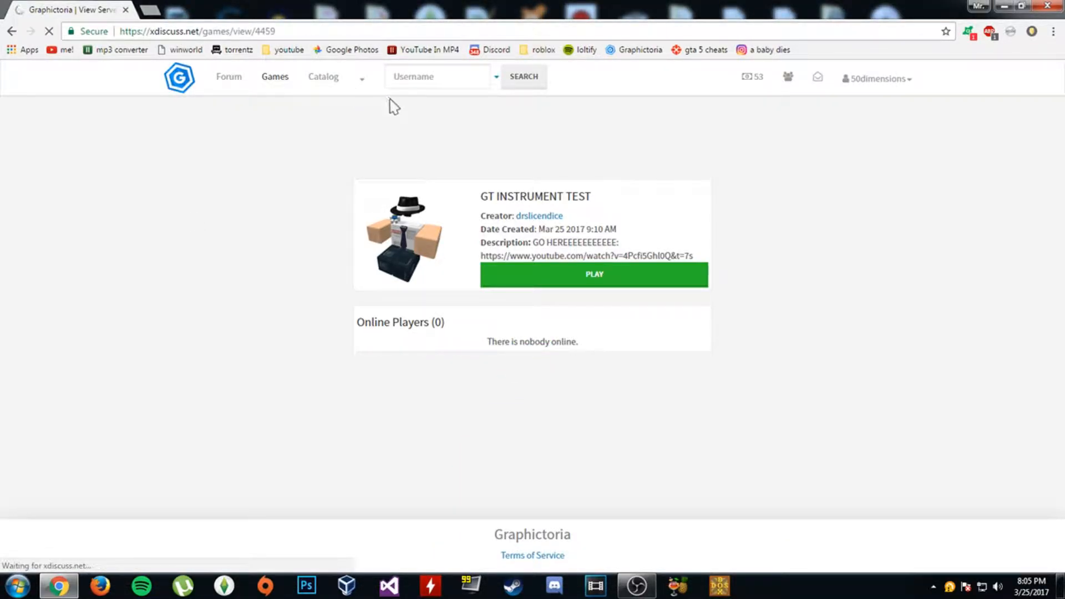
# Step: Go to the games list, view the thrillville page with one online player, then return to Games
pyautogui.click(274, 77)
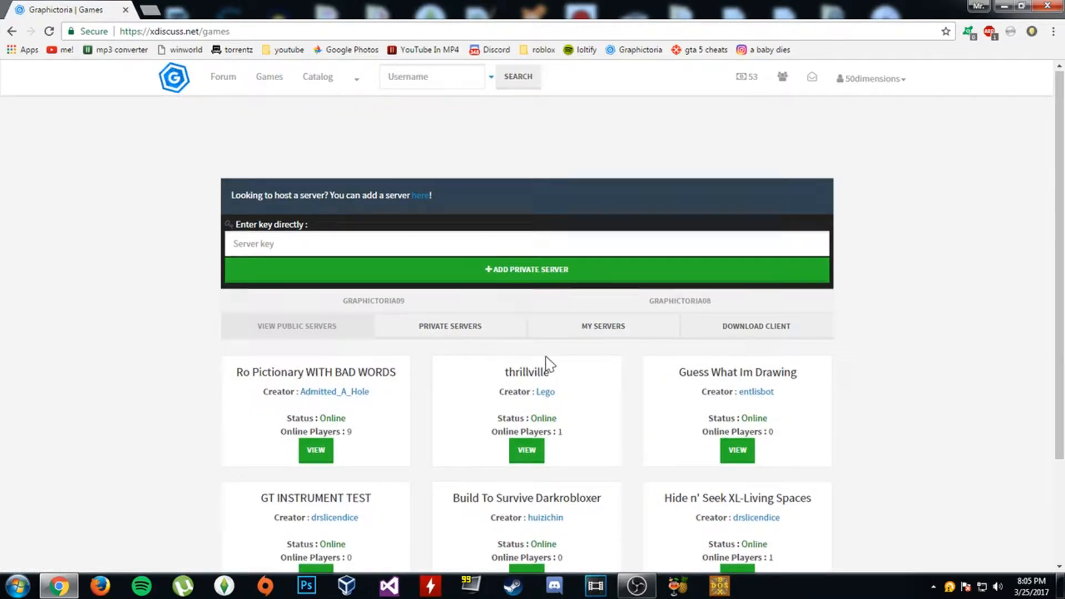
pyautogui.scroll(-3)
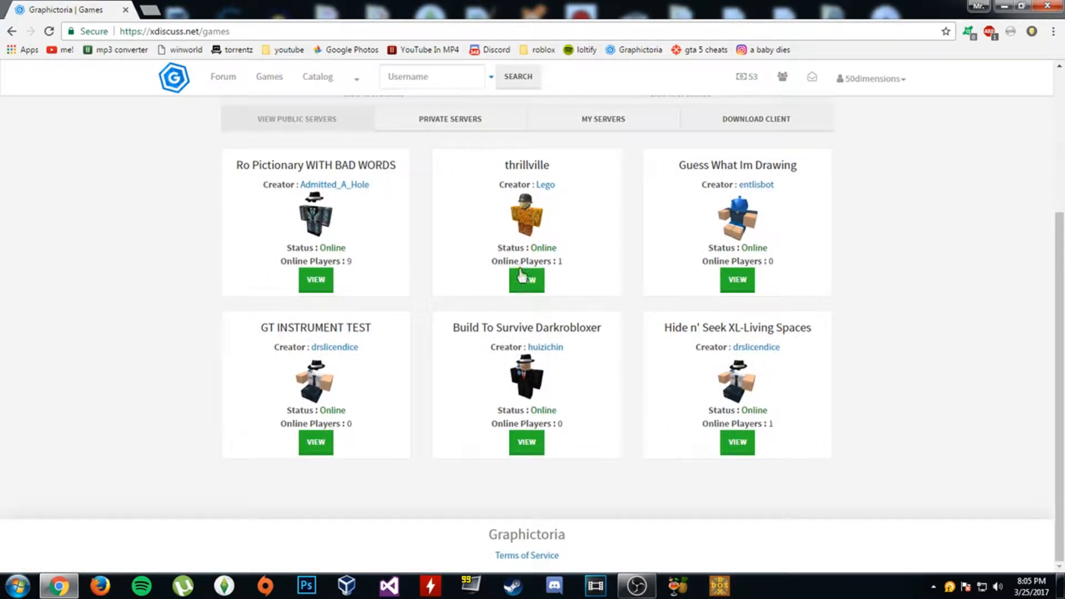
pyautogui.click(526, 280)
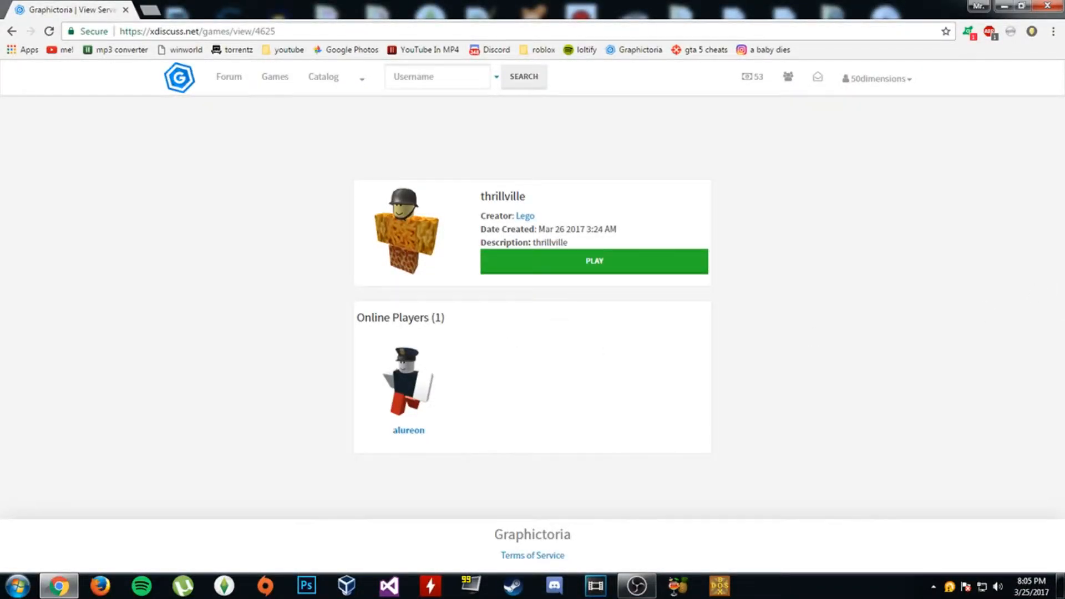
pyautogui.moveTo(458, 267)
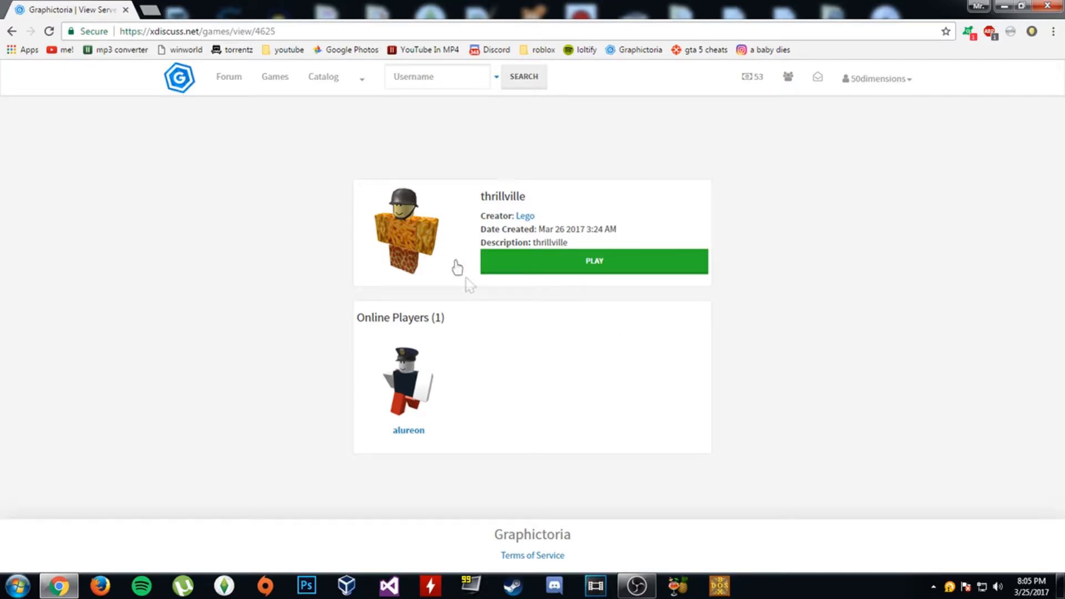
pyautogui.click(274, 76)
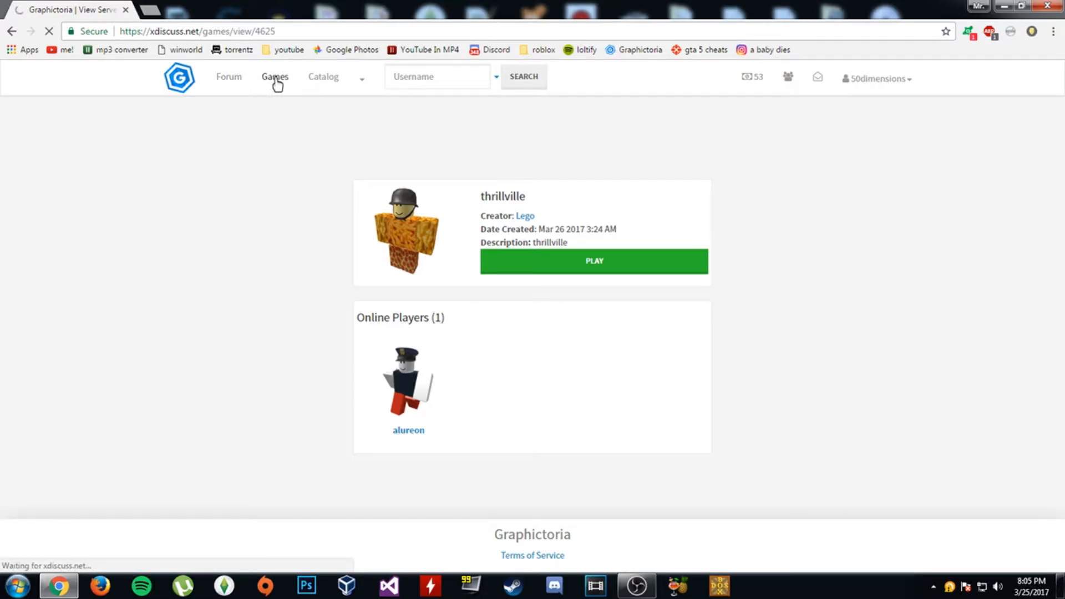